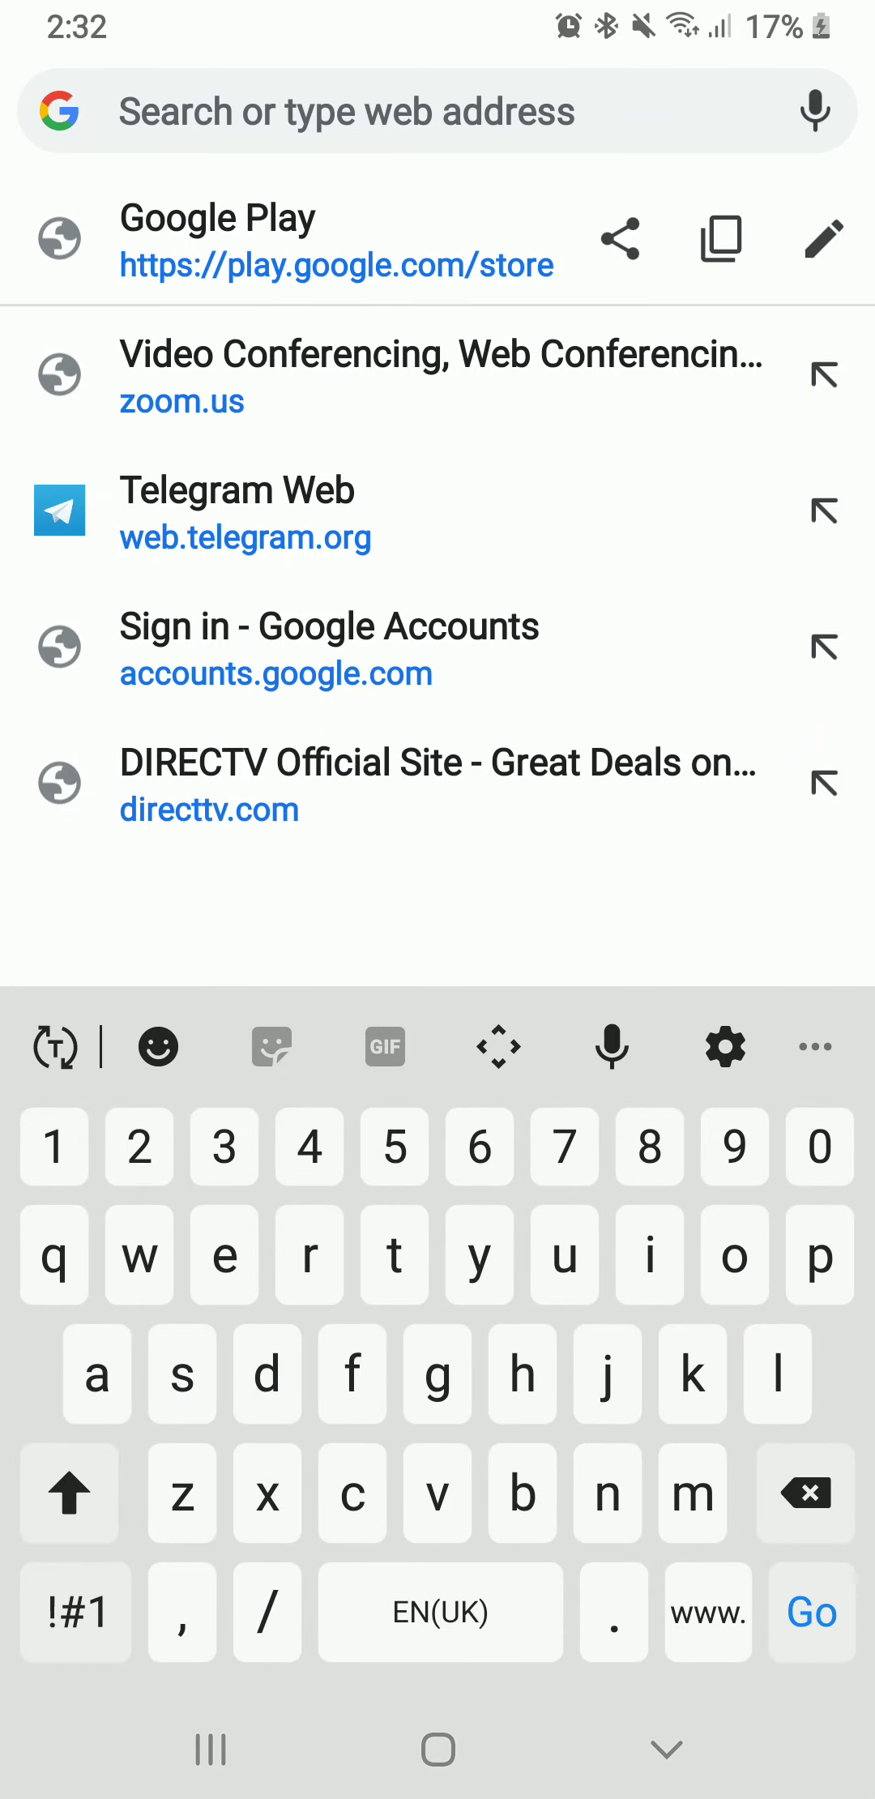
# - Load play.google.com/store from the address bar suggestion
pyautogui.click(224, 219)
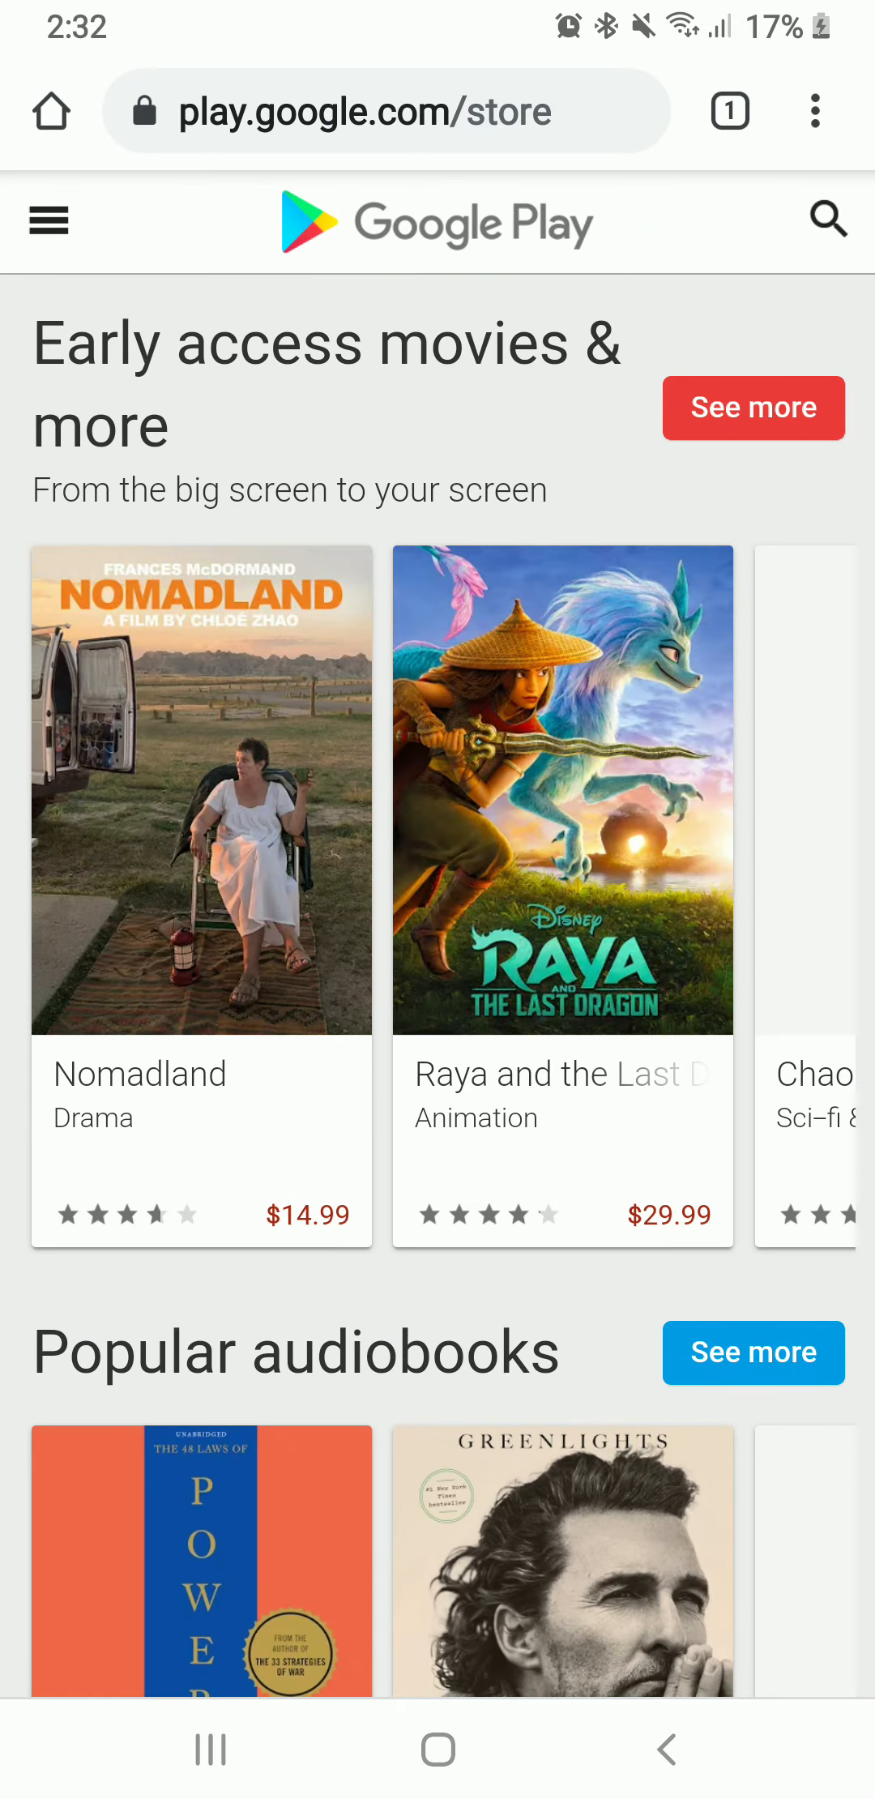
# - Open Buy gift card from the store menu and scroll to the Where to buy online retailers
pyautogui.click(47, 219)
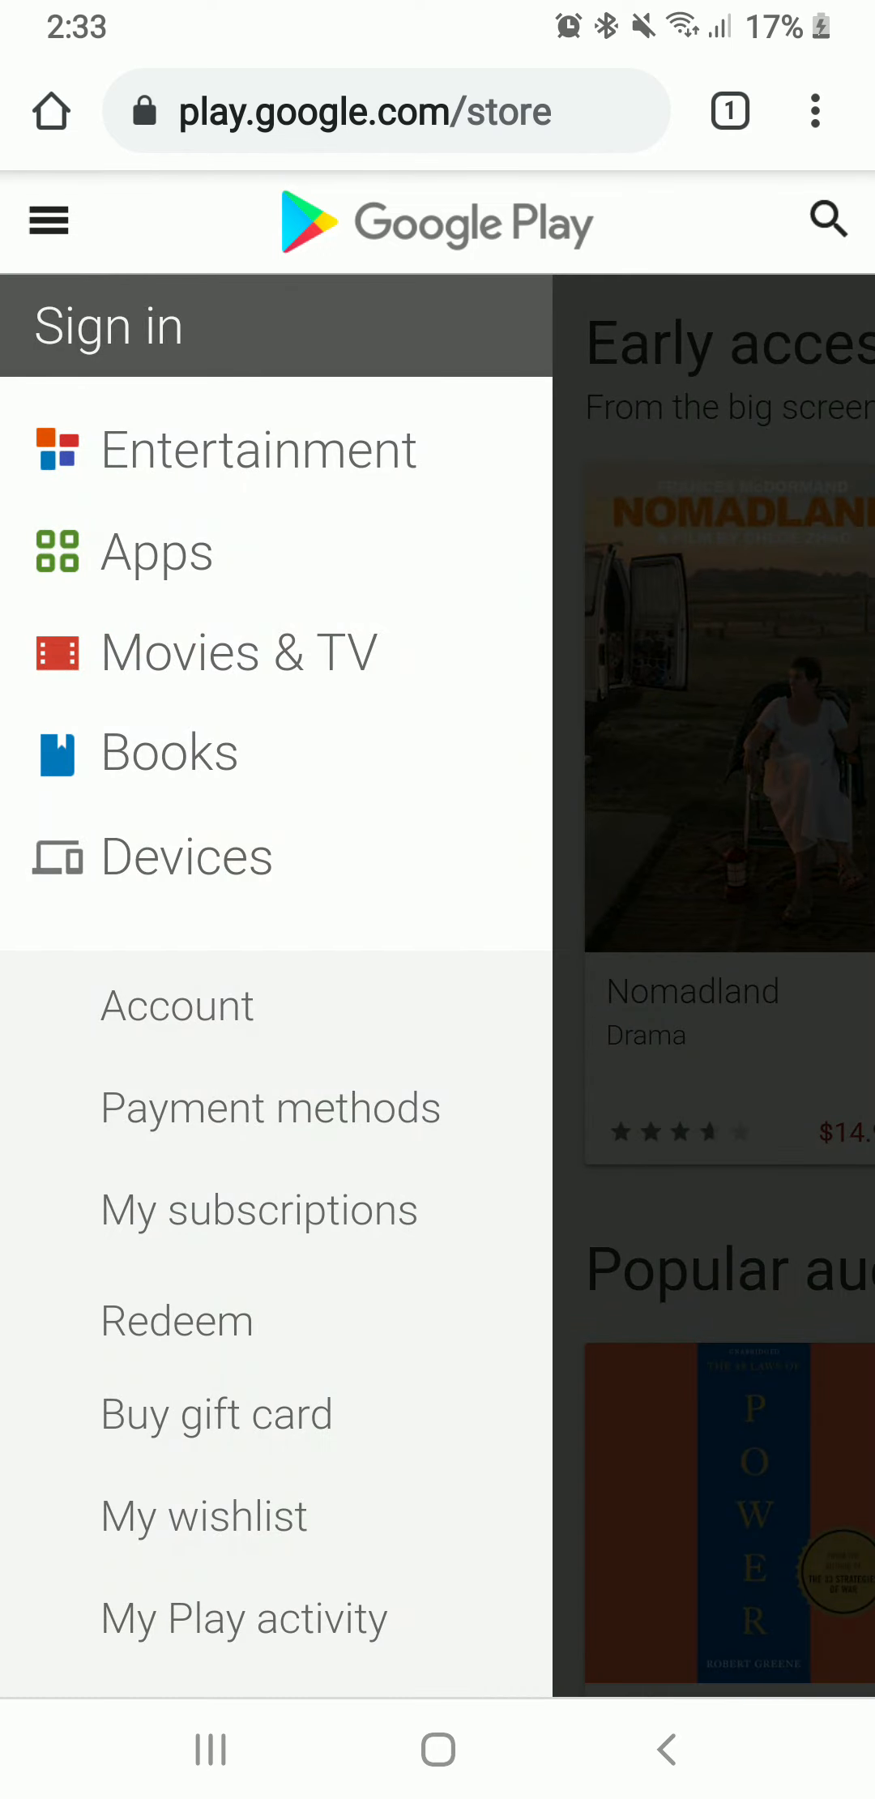
pyautogui.scroll(-3)
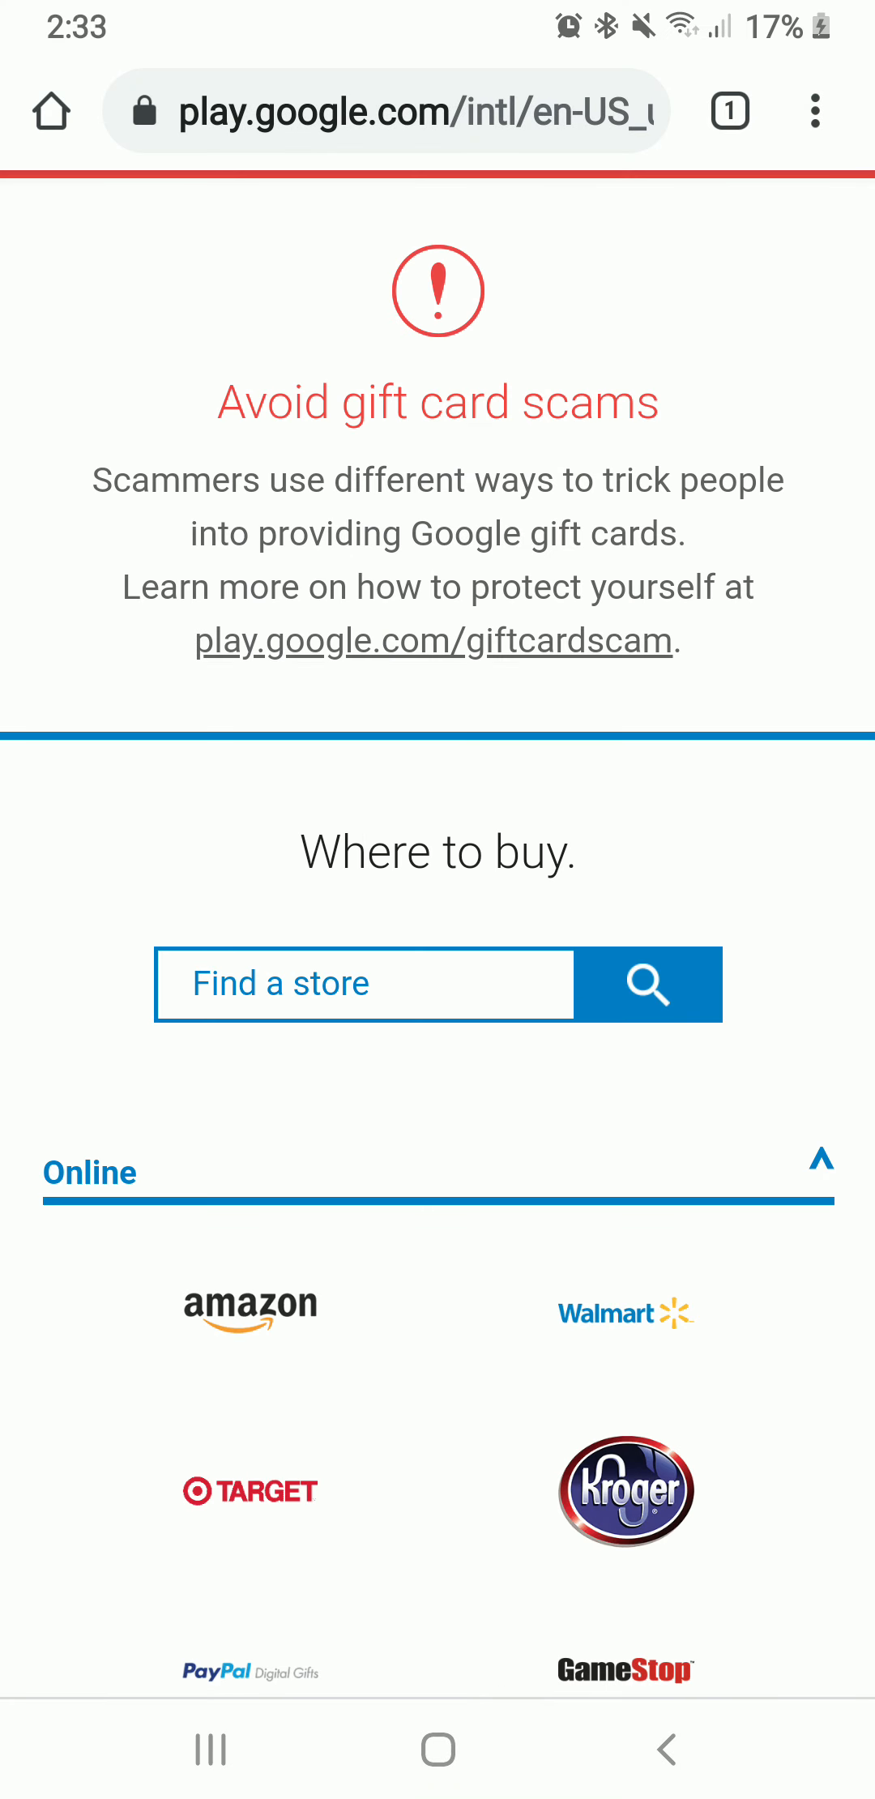
pyautogui.scroll(-3)
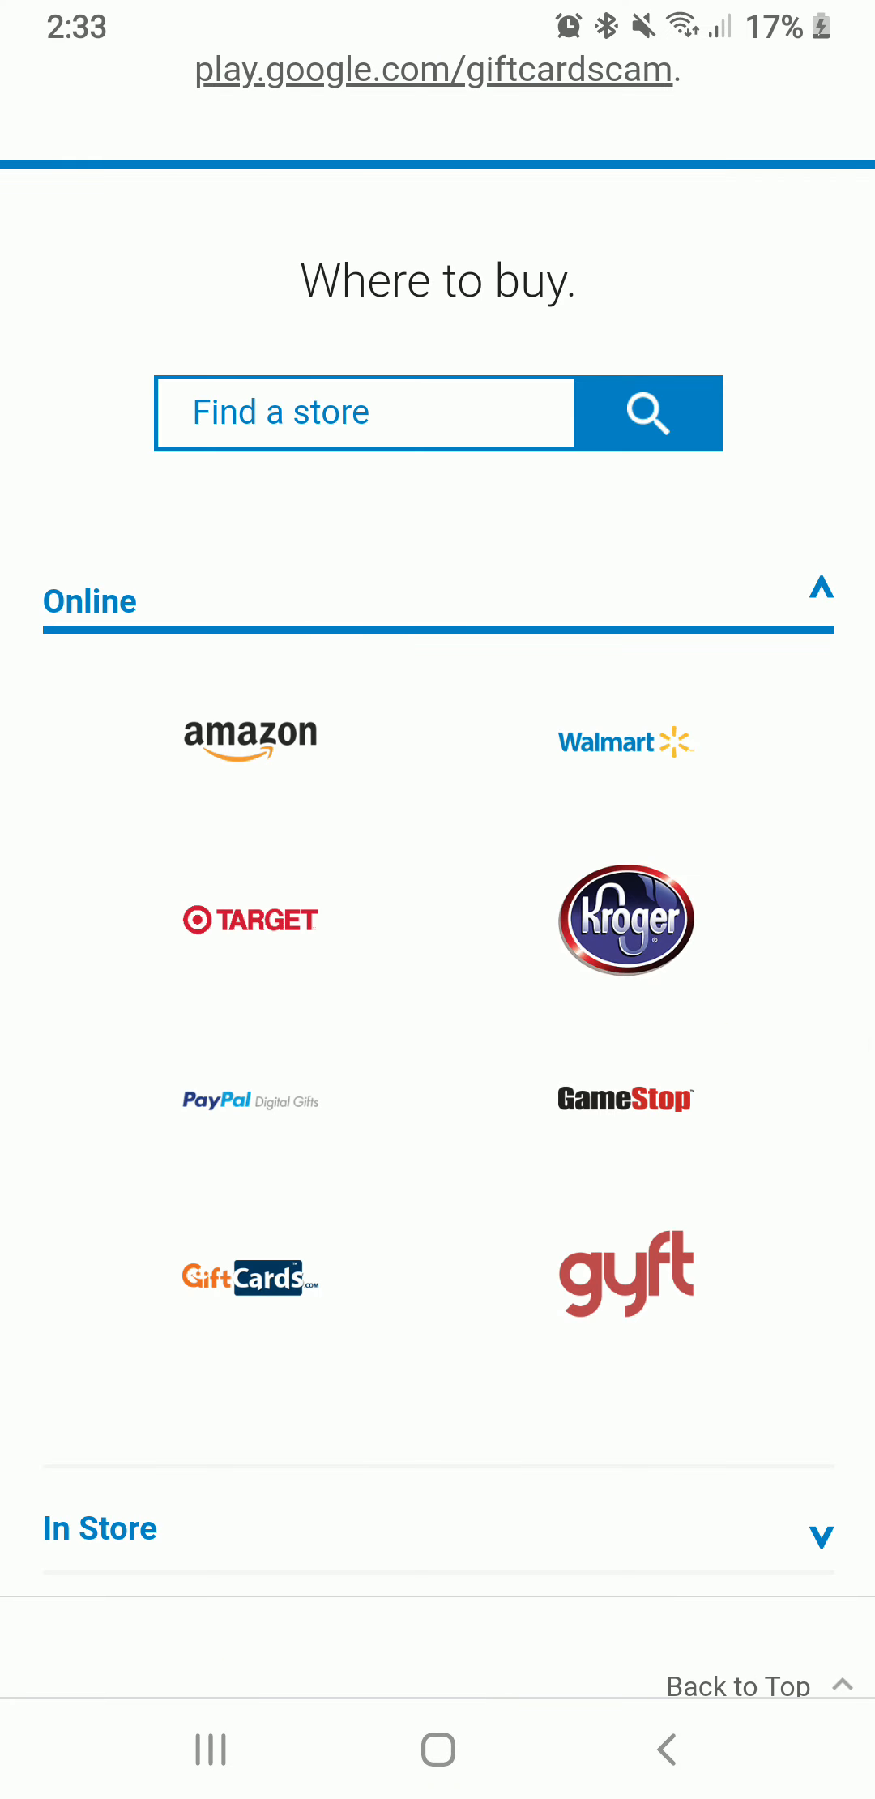
pyautogui.scroll(-3)
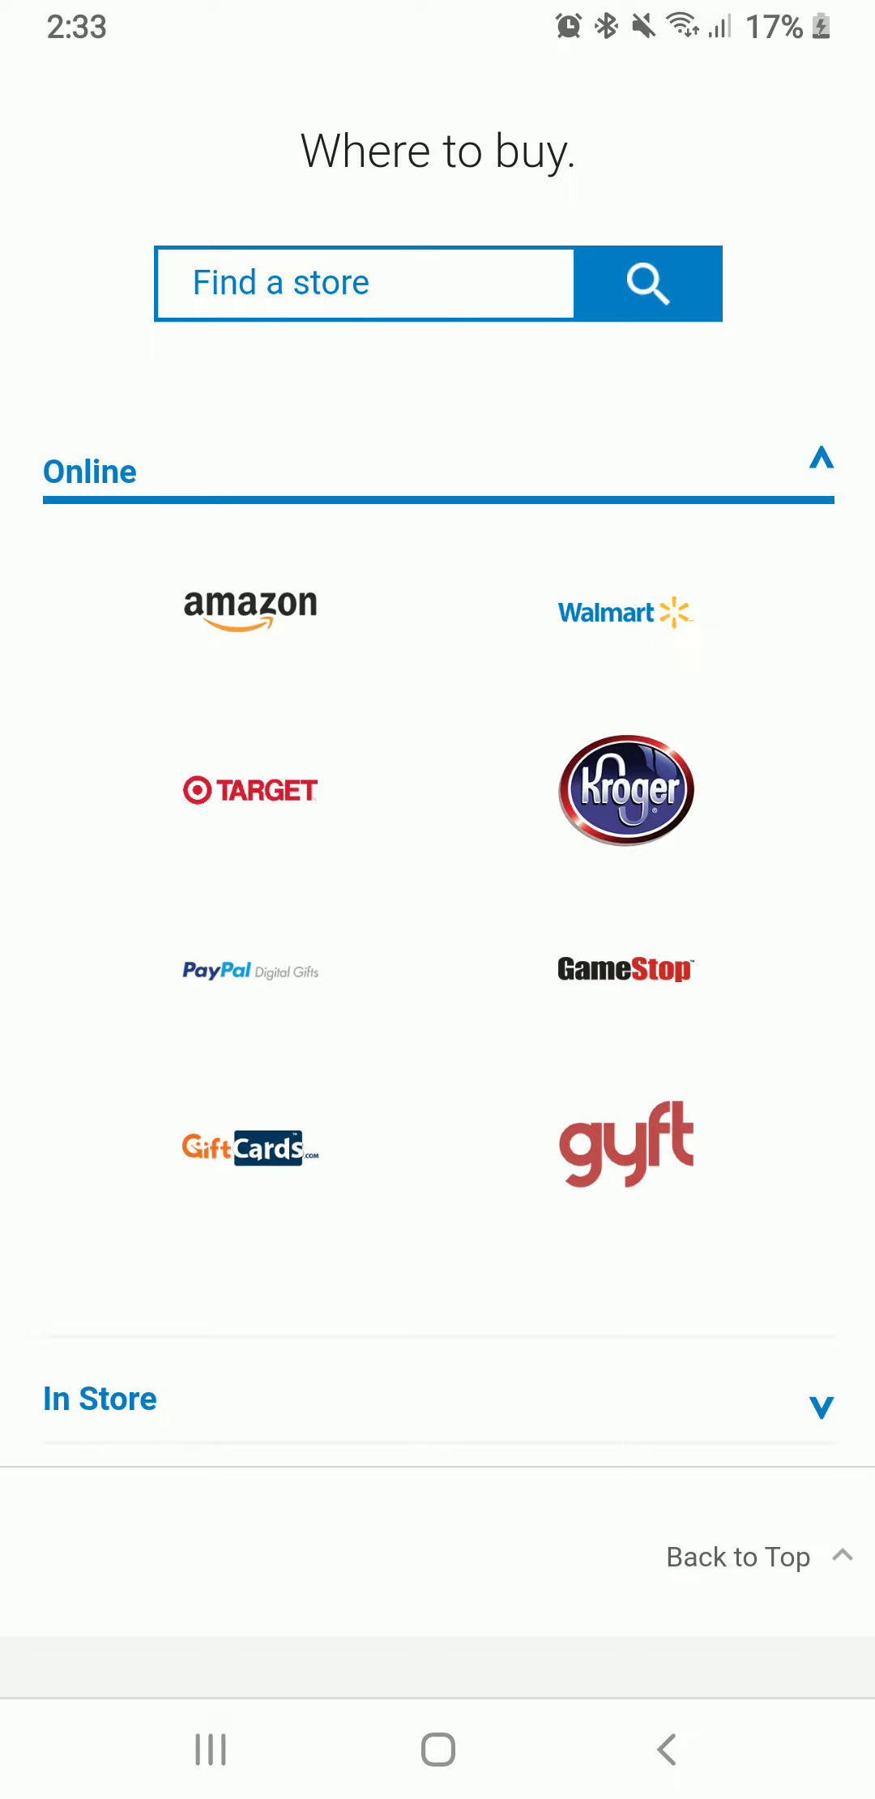
# - Choose Target and view its Google Play card with $25 value and e-mail delivery
pyautogui.click(249, 789)
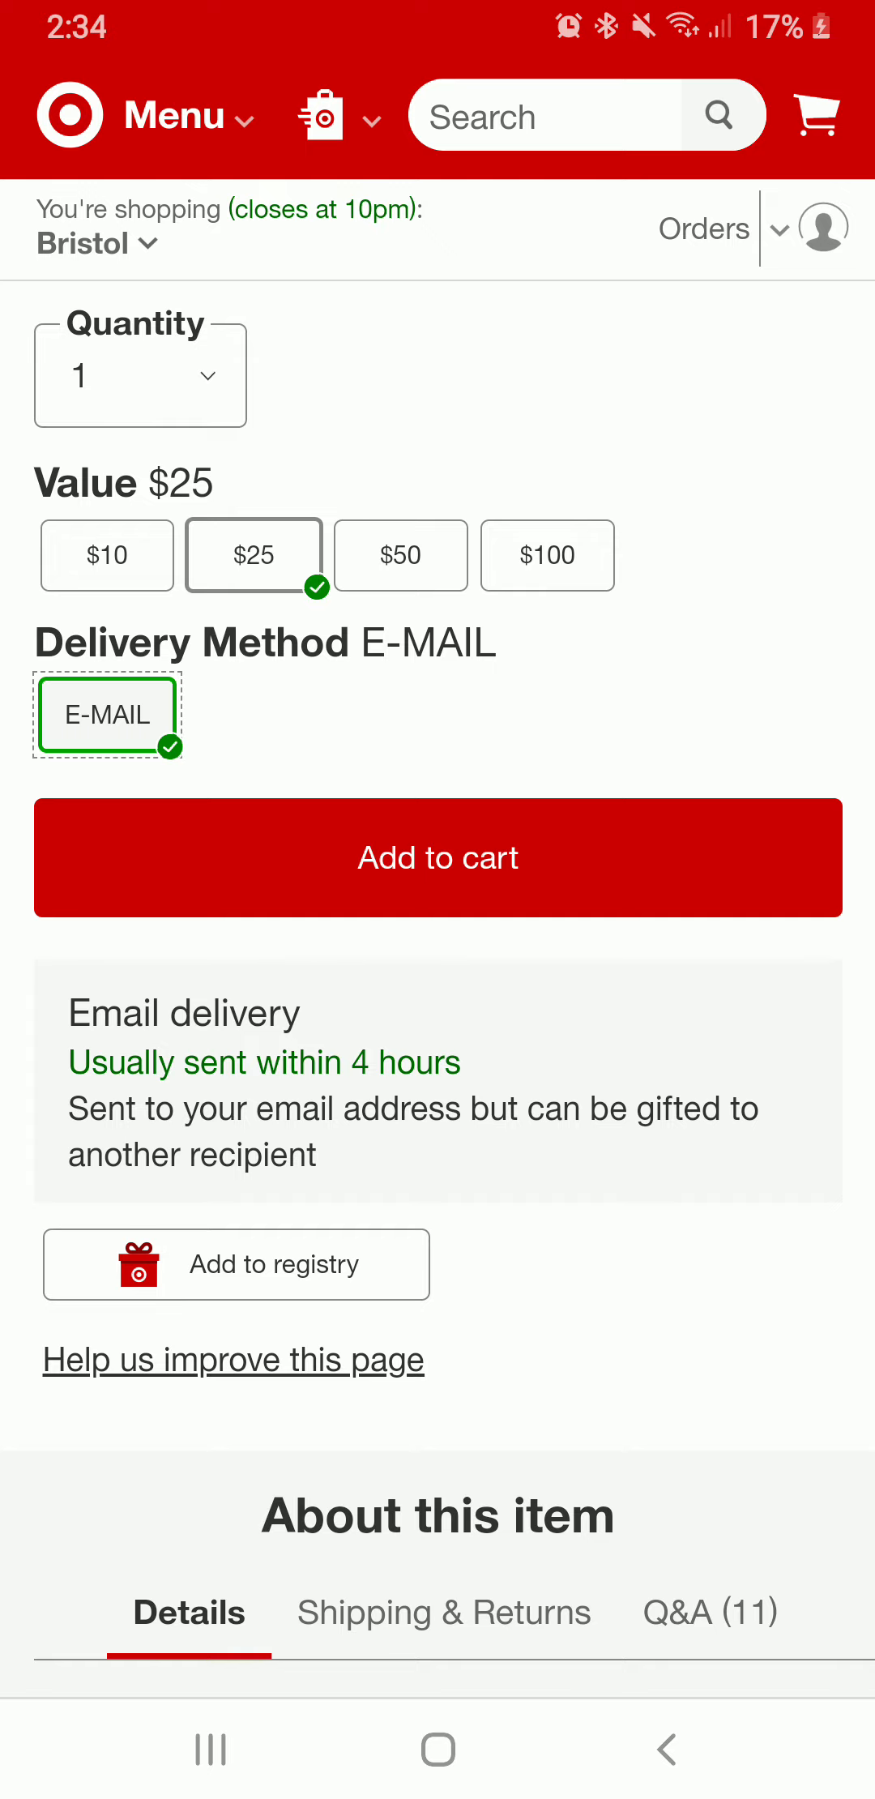
pyautogui.scroll(-3)
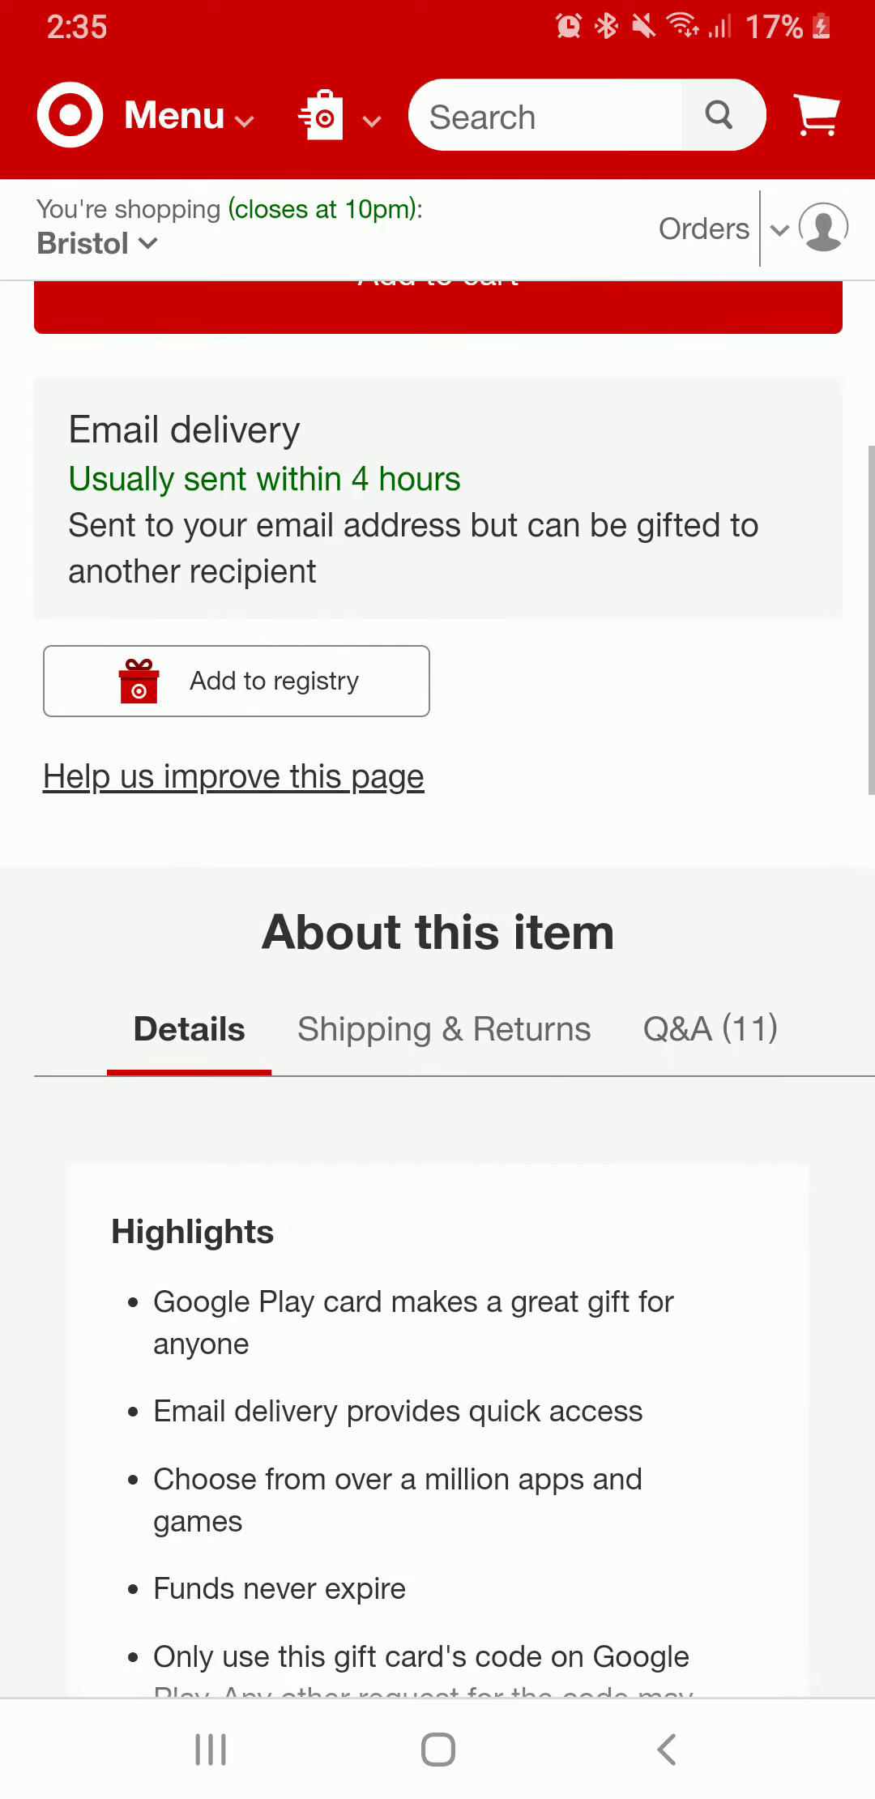